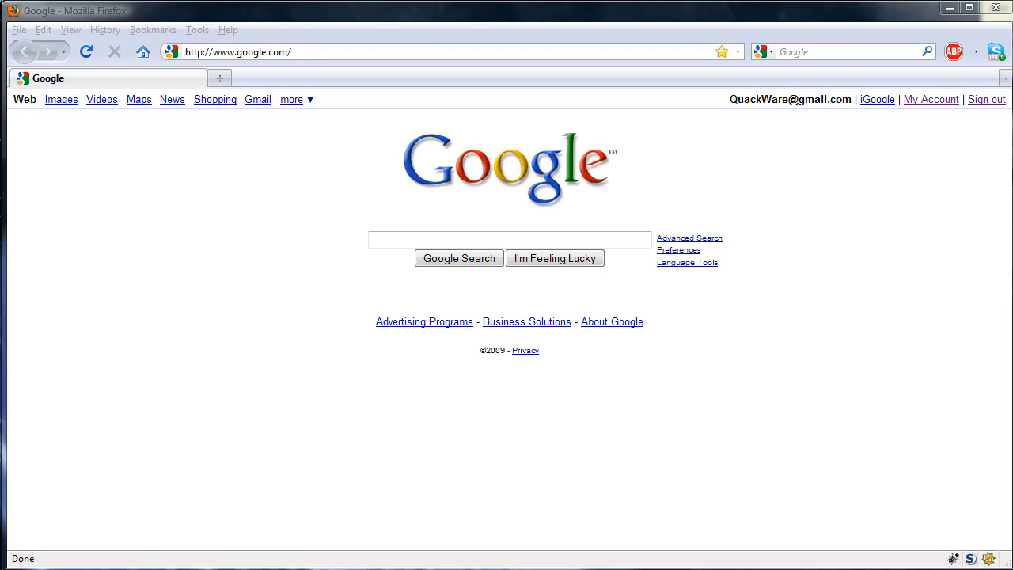
{"action": "mouse_move", "coordinate": [653, 452]}
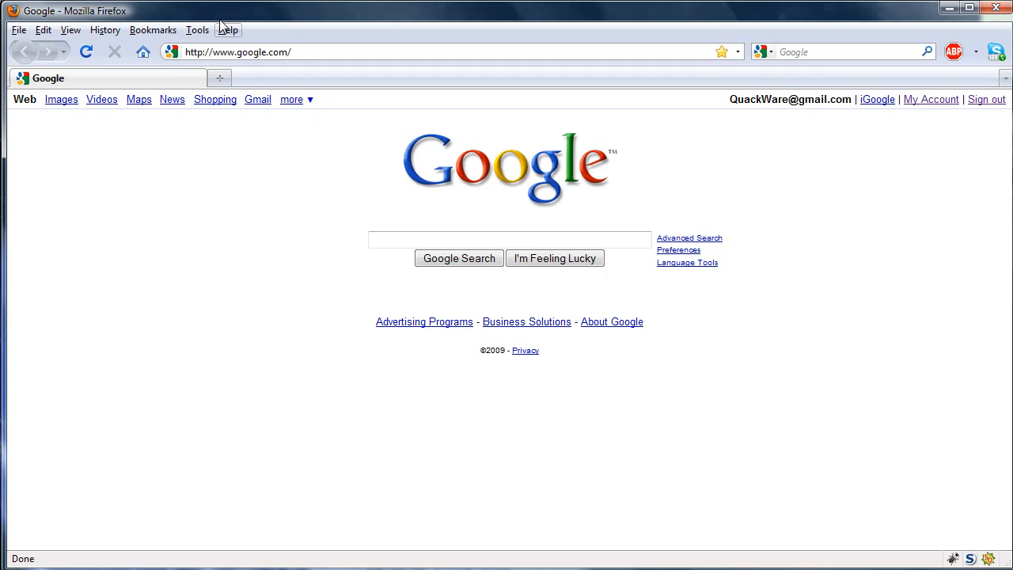
{"action": "mouse_move", "coordinate": [278, 78]}
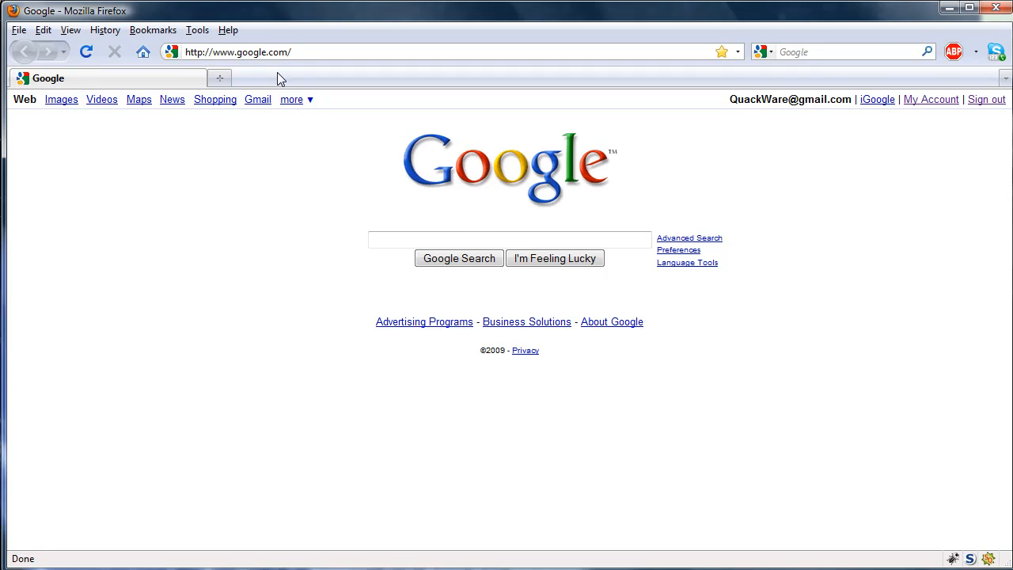
Search Google for 'free proxy list'
{"action": "type", "text": "vb"}
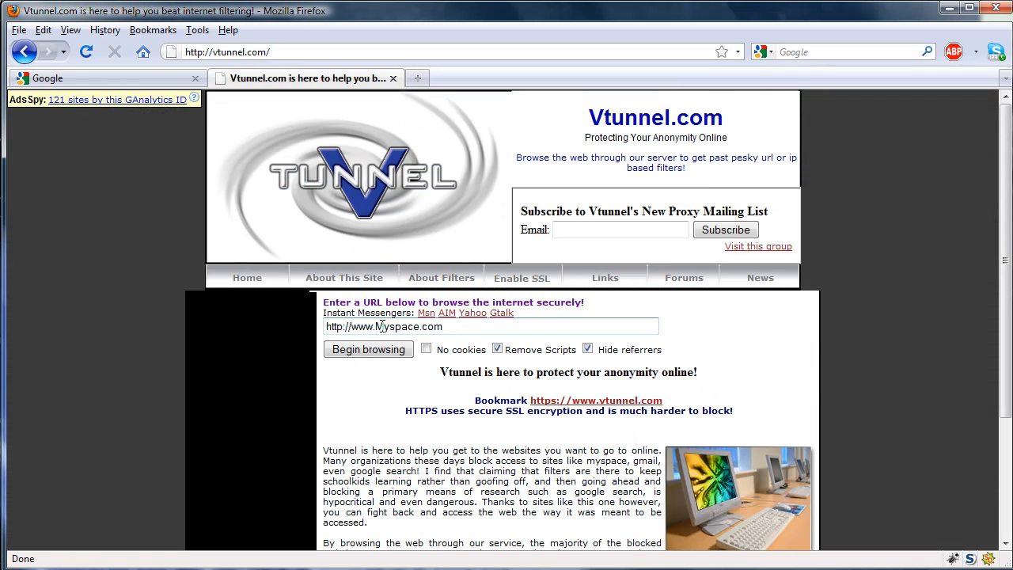
{"action": "type", "text": "http://www."}
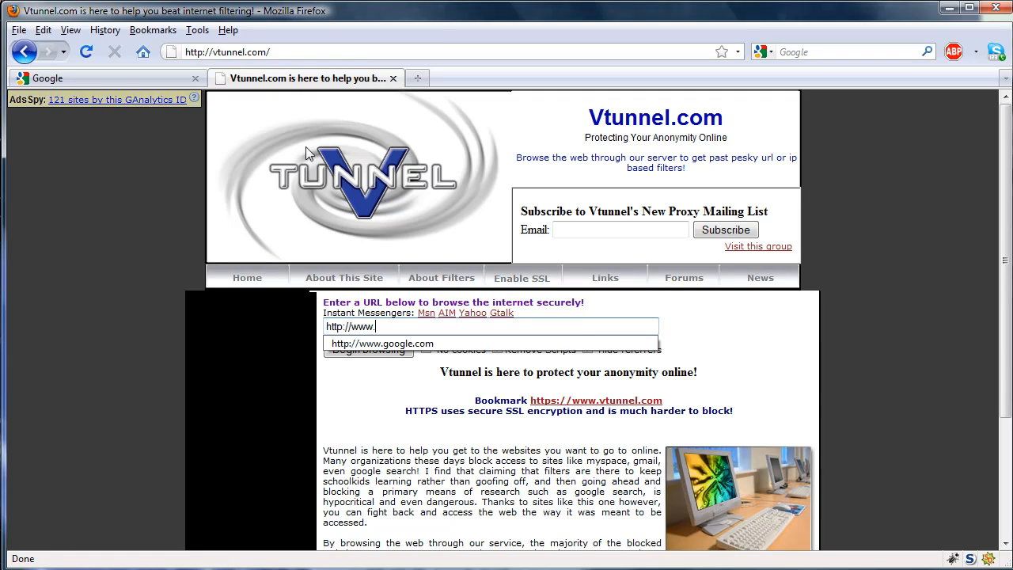
{"action": "mouse_move", "coordinate": [417, 78]}
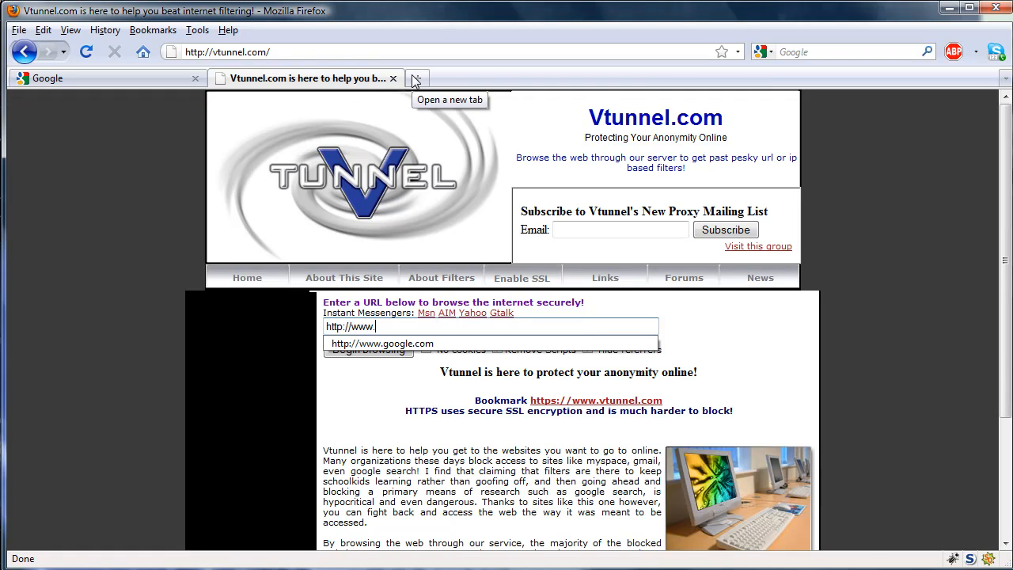
{"action": "mouse_move", "coordinate": [429, 77]}
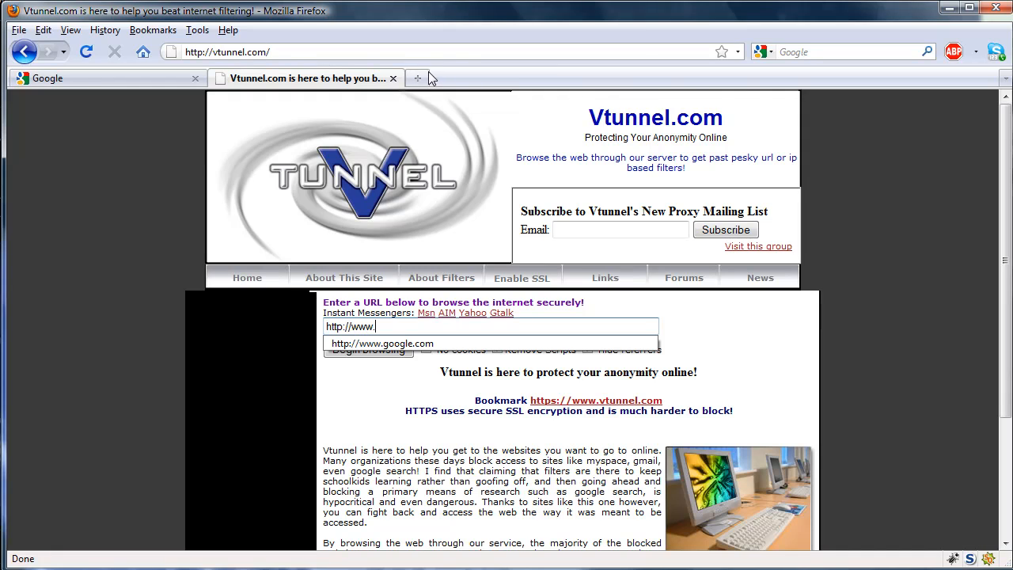
{"action": "mouse_move", "coordinate": [403, 87]}
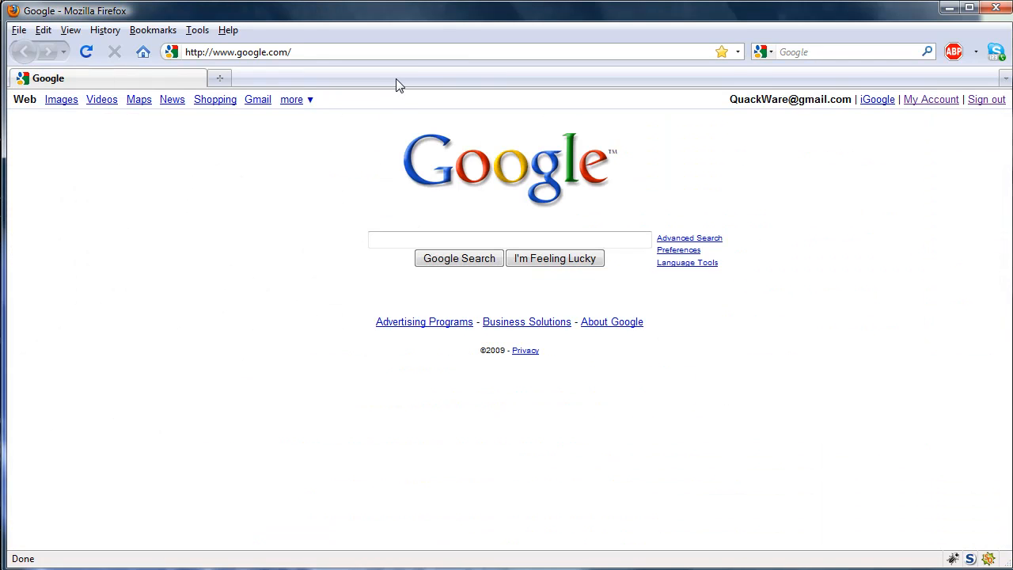
{"action": "type", "text": "free proxy list"}
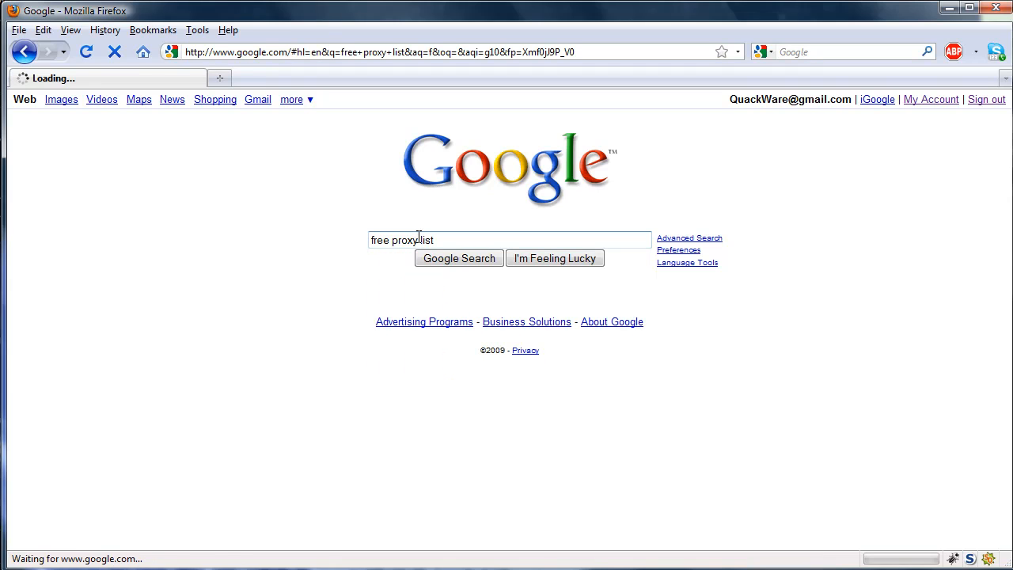
{"action": "left_click", "coordinate": [459, 258]}
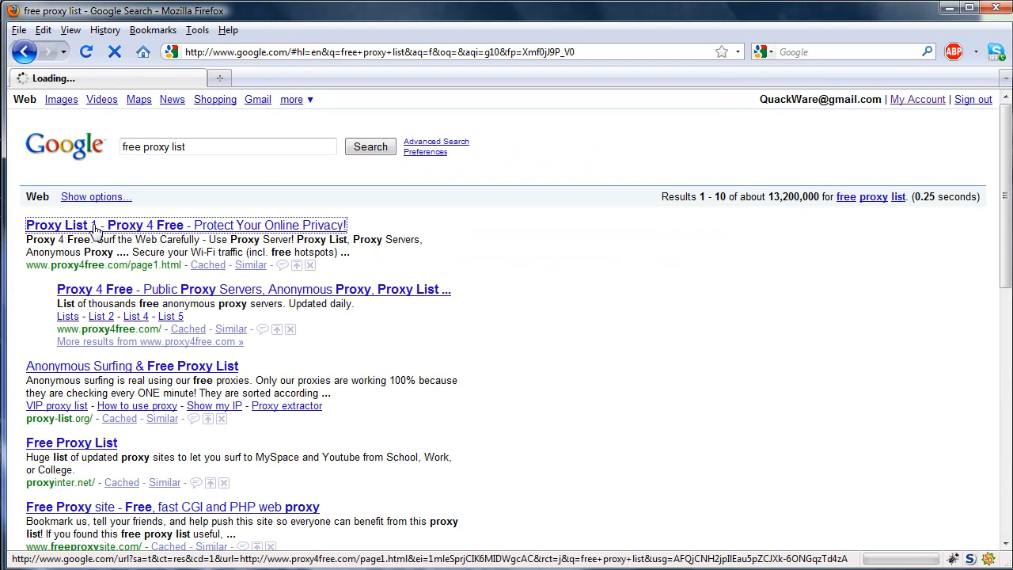
Open the Proxy 4 Free list and select the US proxy IP 64.12.222.232
{"action": "left_click", "coordinate": [185, 225]}
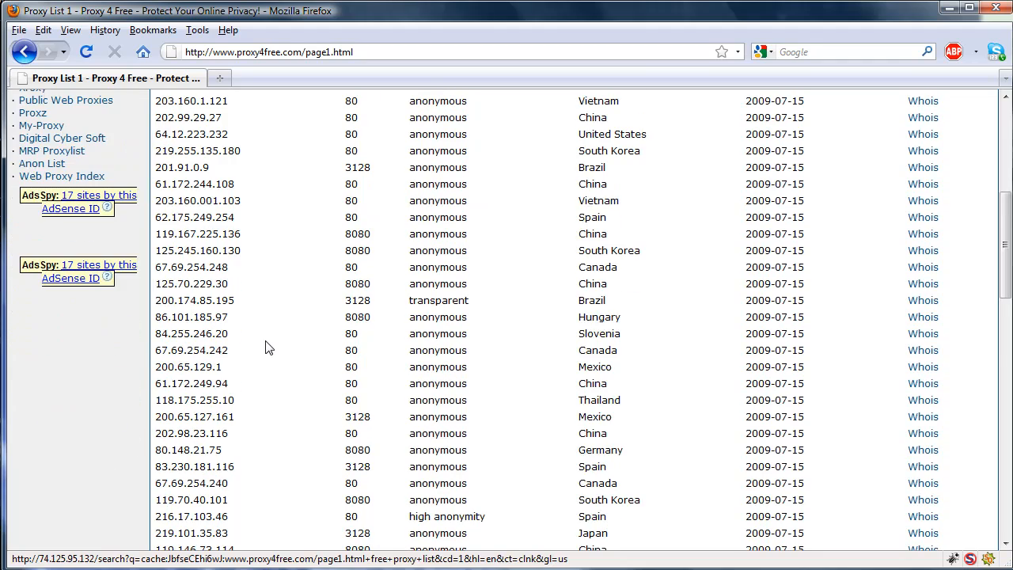
{"action": "scroll", "scroll_direction": "down", "scroll_amount": 3}
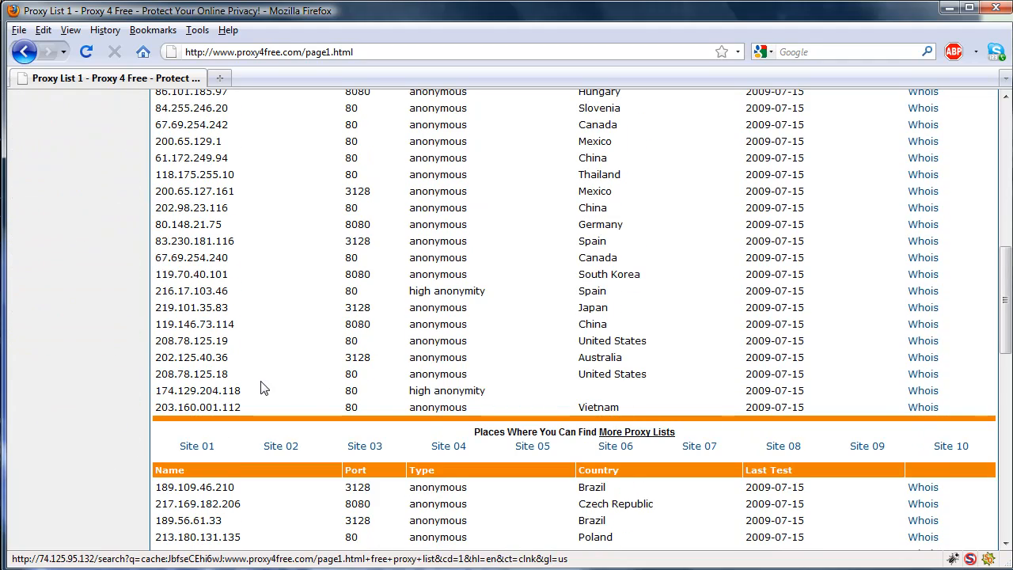
{"action": "scroll", "scroll_direction": "down", "scroll_amount": 3}
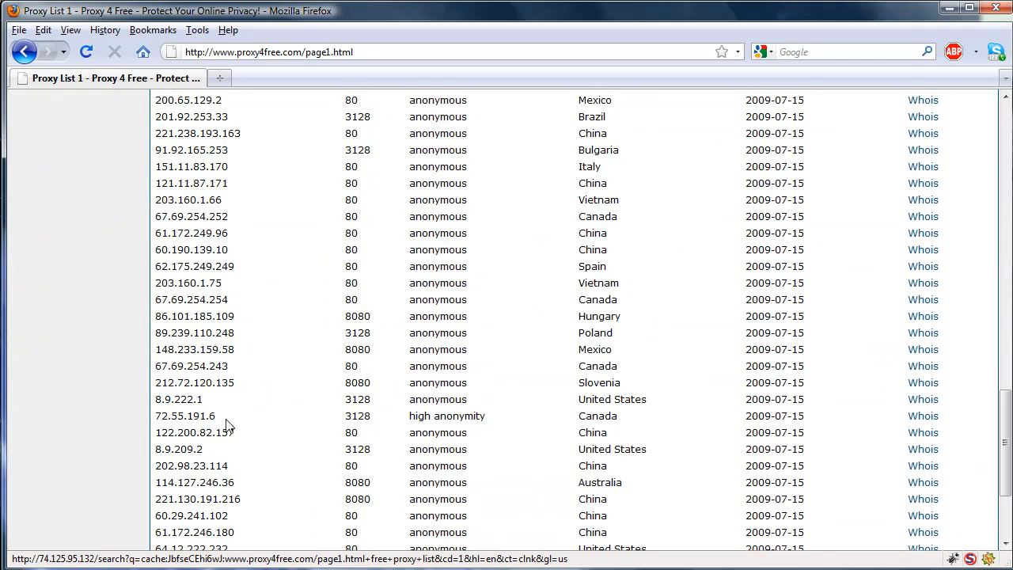
{"action": "scroll", "scroll_direction": "down", "scroll_amount": 3}
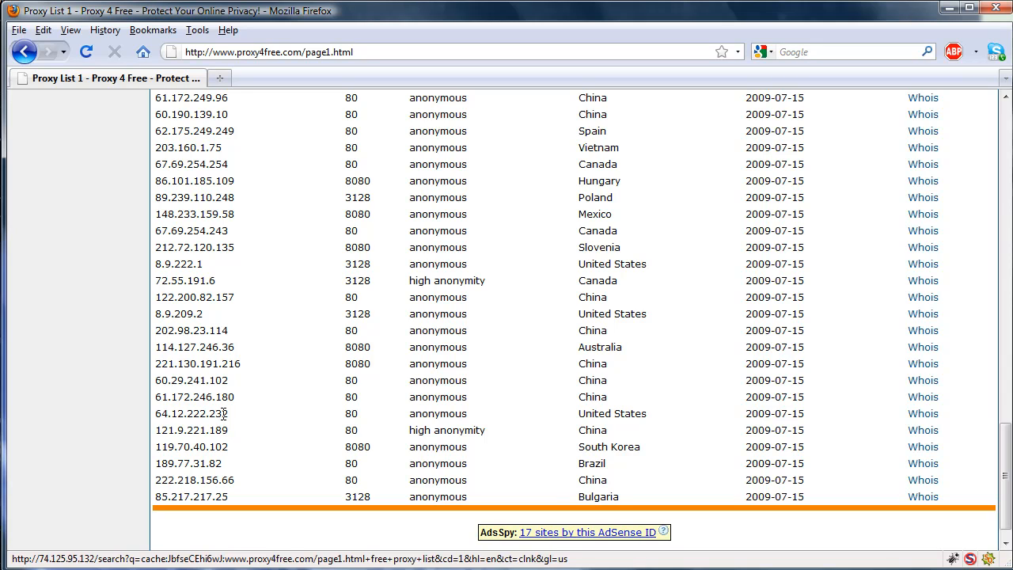
{"action": "double_click", "coordinate": [190, 413]}
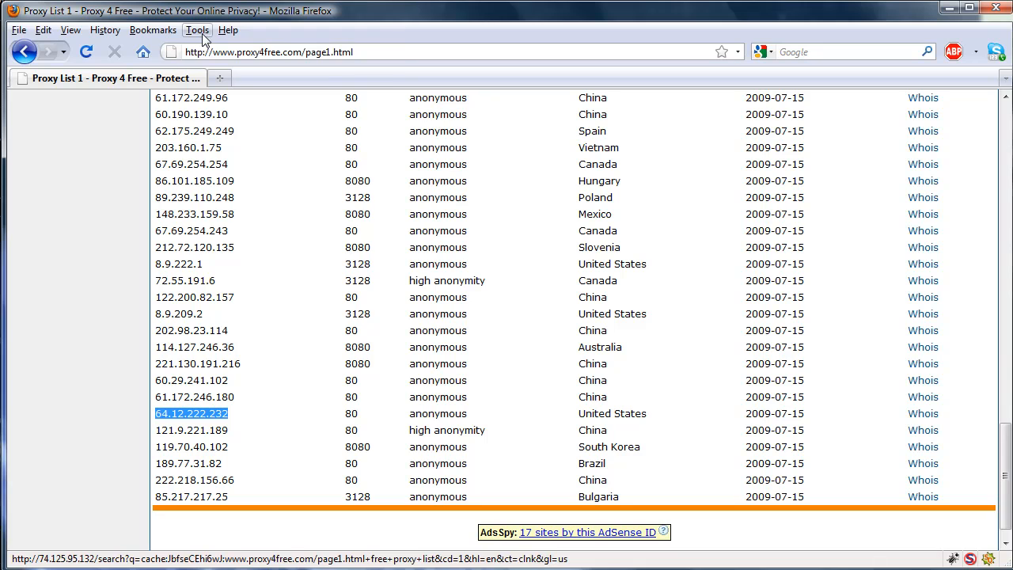
Configure a manual proxy at 64.12.222.232, port 80, for all protocols, and confirm
{"action": "left_click", "coordinate": [196, 30]}
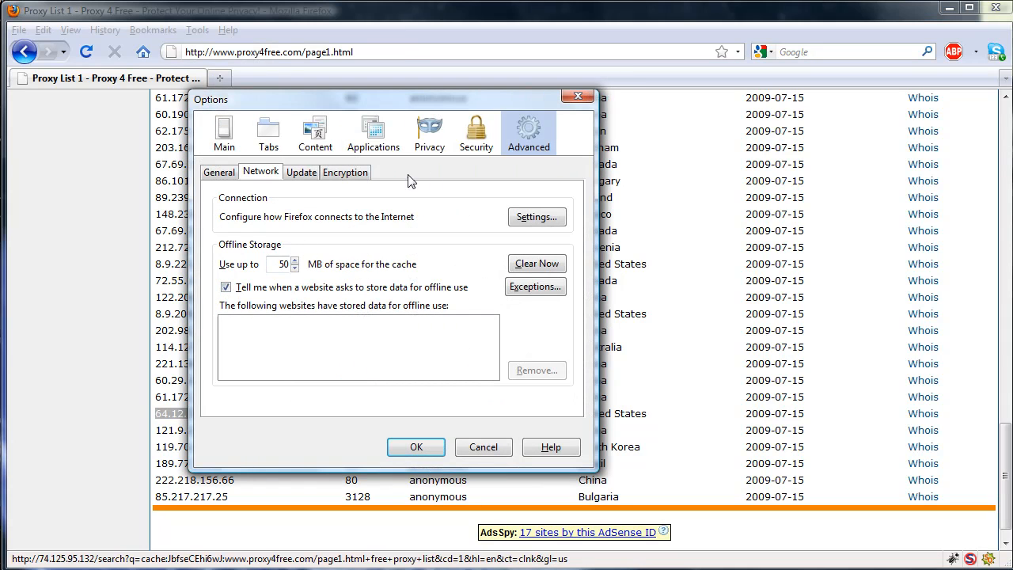
{"action": "mouse_move", "coordinate": [537, 206]}
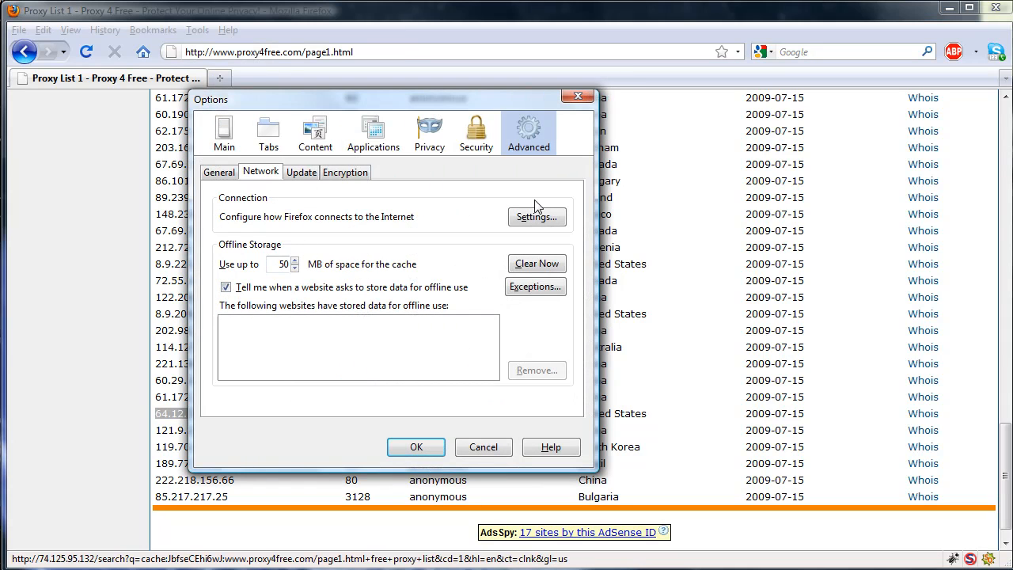
{"action": "left_click", "coordinate": [536, 216]}
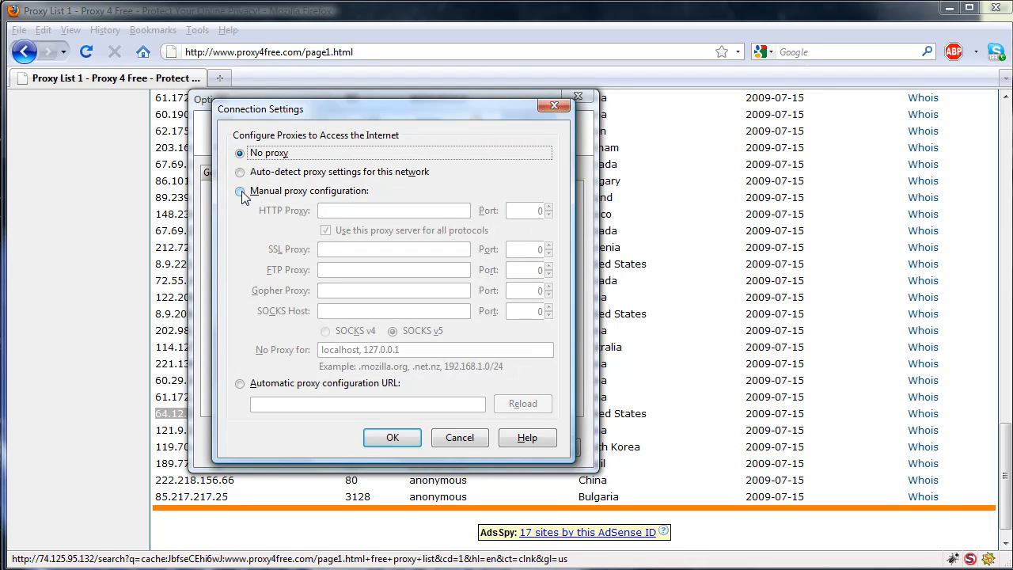
{"action": "type", "text": "64.12.222.232"}
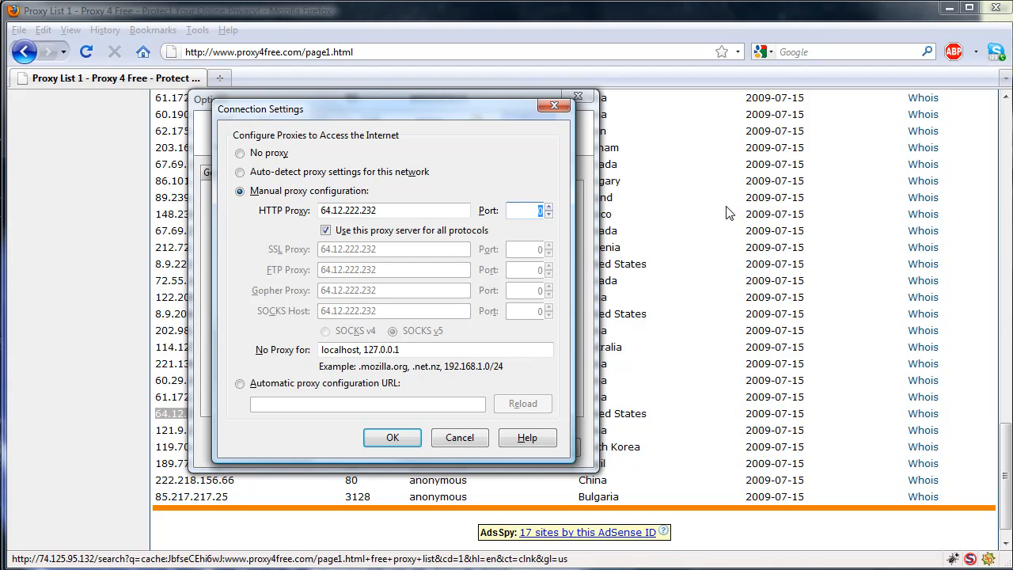
{"action": "type", "text": "80"}
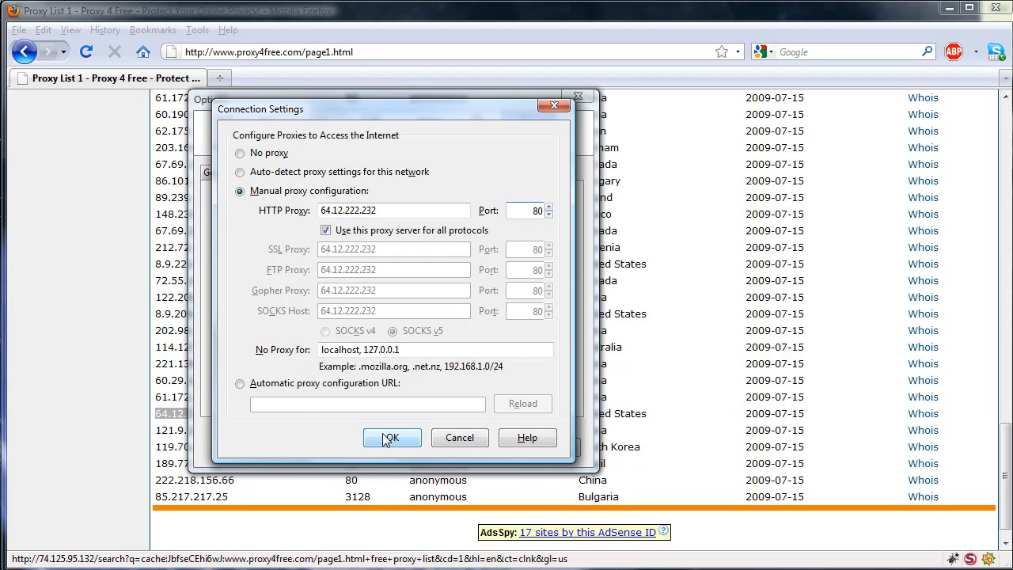
{"action": "left_click", "coordinate": [391, 438]}
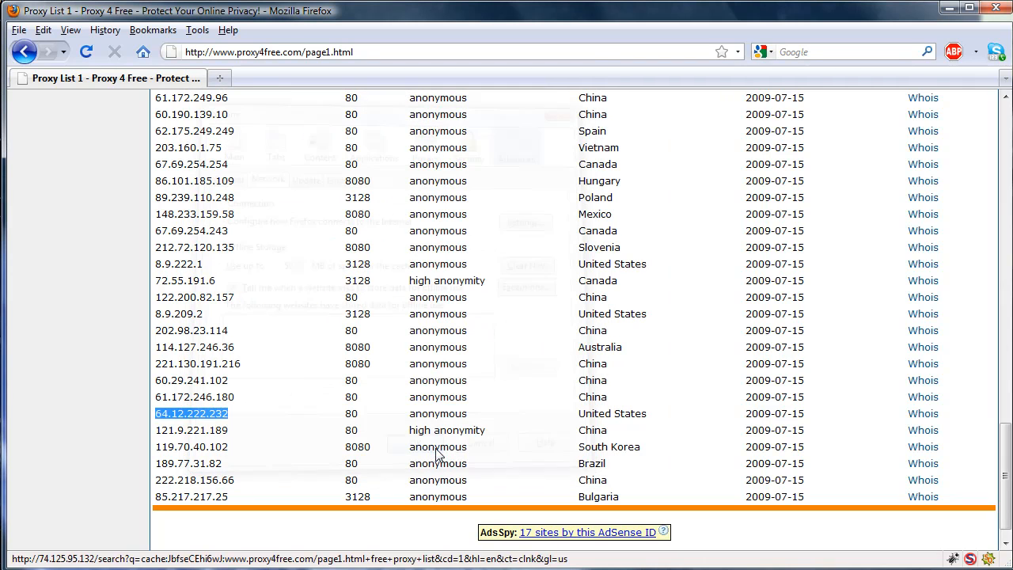
In a new tab, search Google for 'whats my ip' to check the visible IP
{"action": "left_click", "coordinate": [417, 77]}
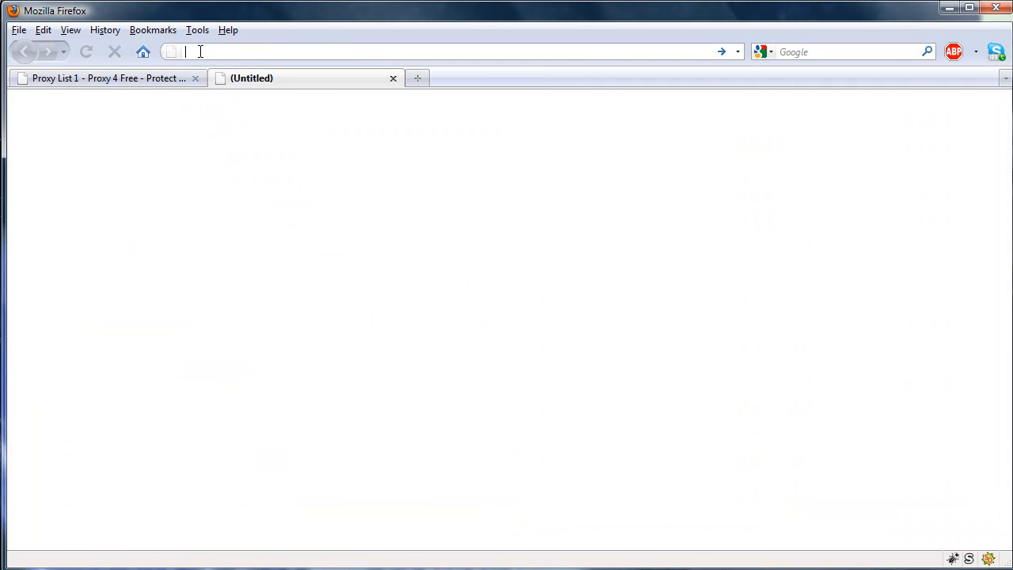
{"action": "type", "text": "http://www.google.com/"}
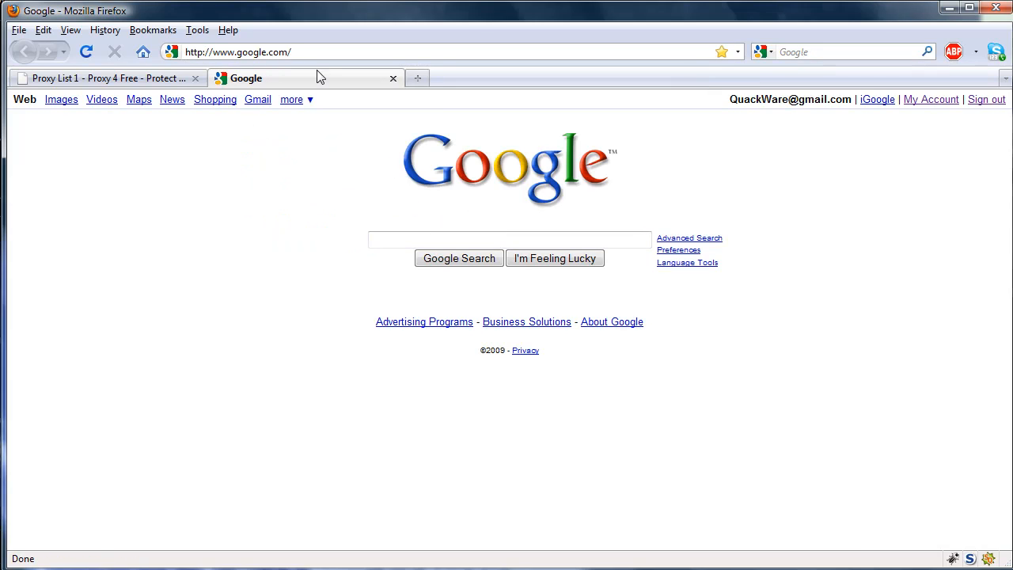
{"action": "type", "text": "whats my"}
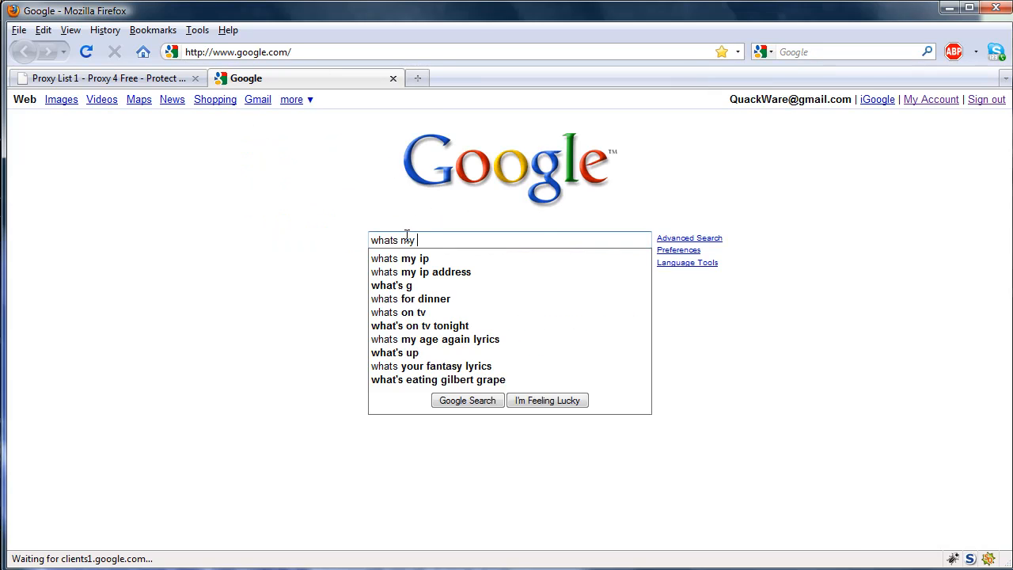
{"action": "left_click", "coordinate": [421, 271]}
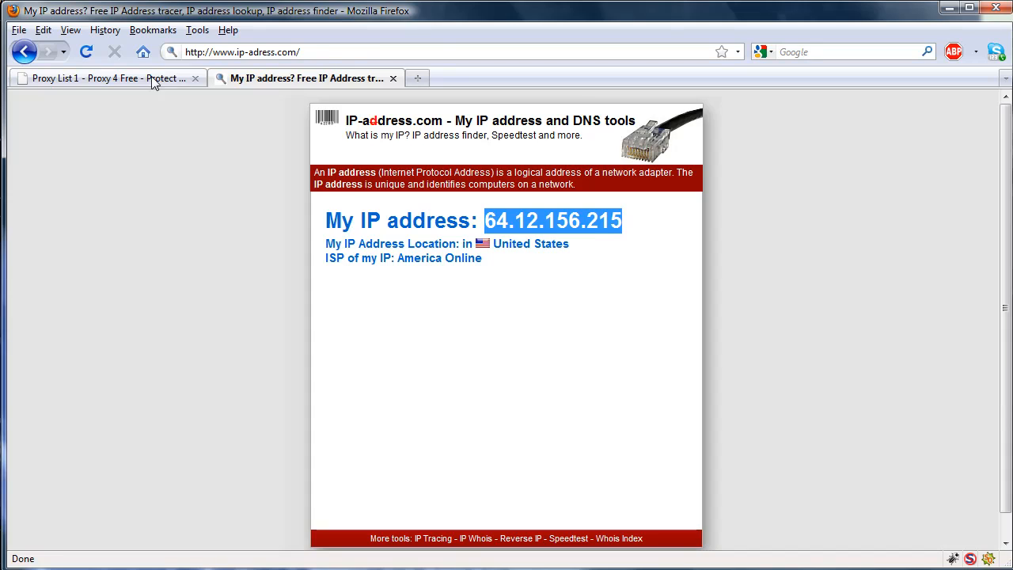
Compare the proxy list address with the IP lookup result, ending on the Proxy 4 Free list
{"action": "left_click", "coordinate": [108, 78]}
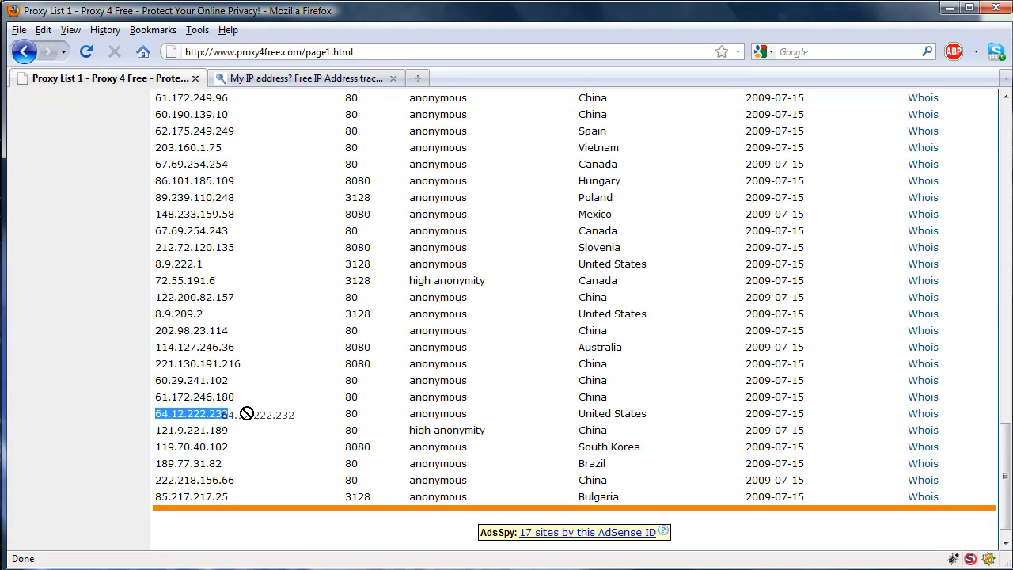
{"action": "left_click", "coordinate": [308, 77]}
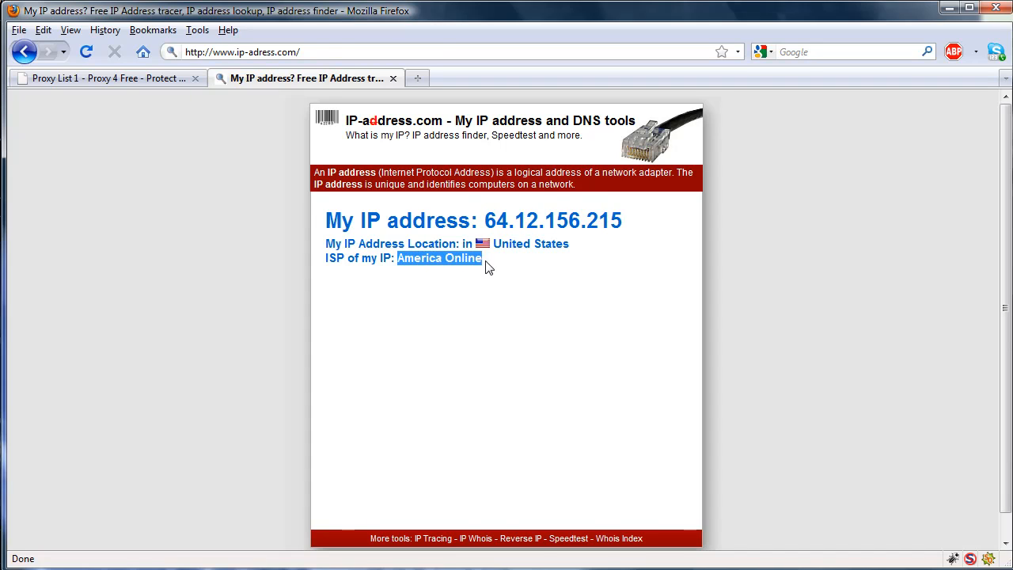
{"action": "mouse_move", "coordinate": [164, 97]}
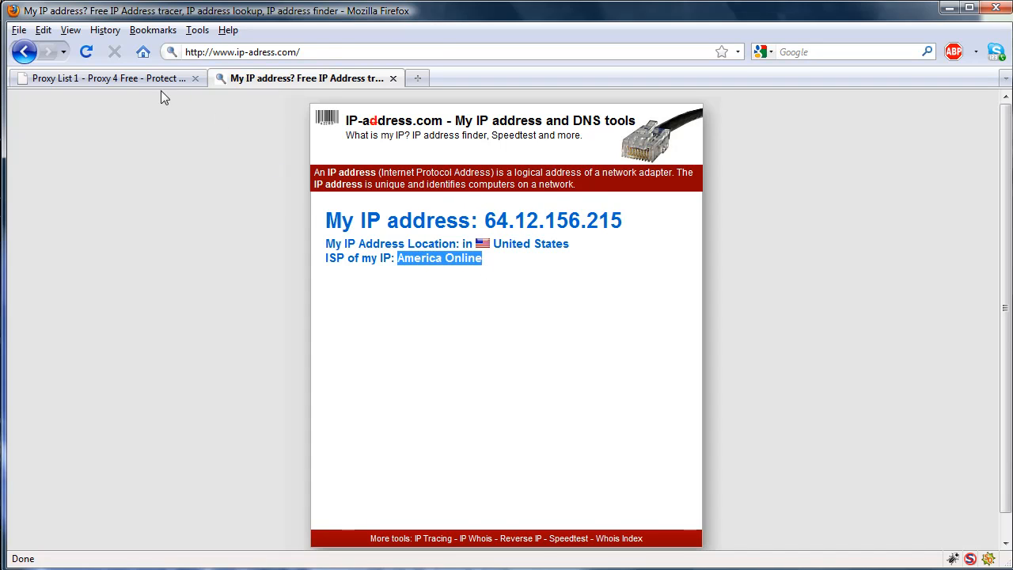
{"action": "mouse_move", "coordinate": [107, 77]}
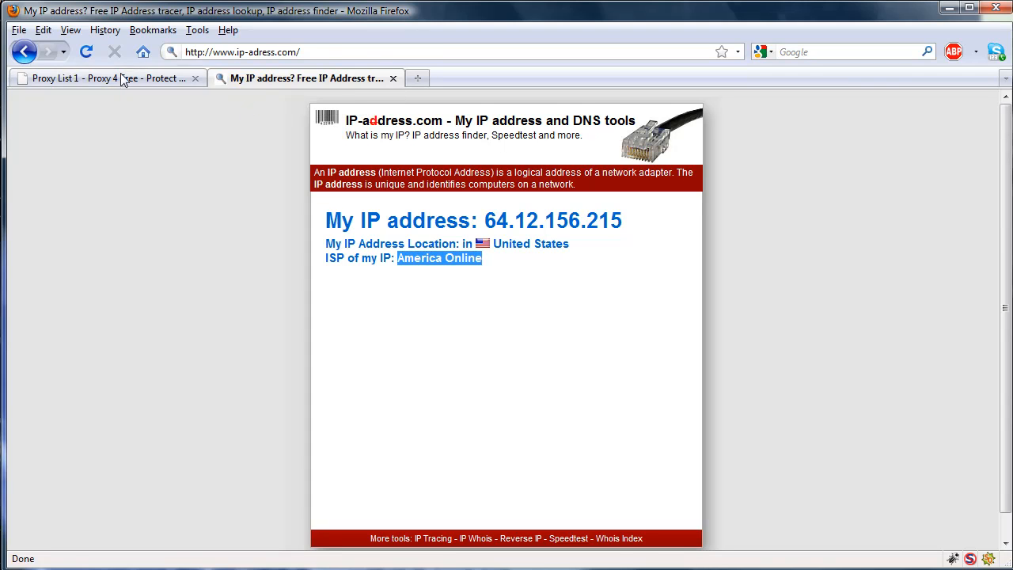
{"action": "left_click", "coordinate": [95, 78]}
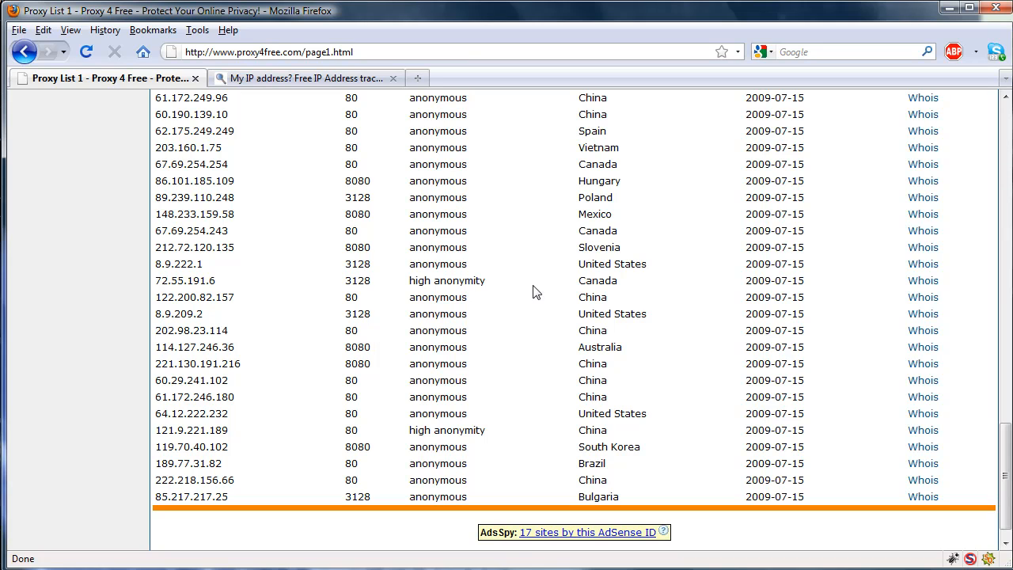
{"action": "mouse_move", "coordinate": [285, 278]}
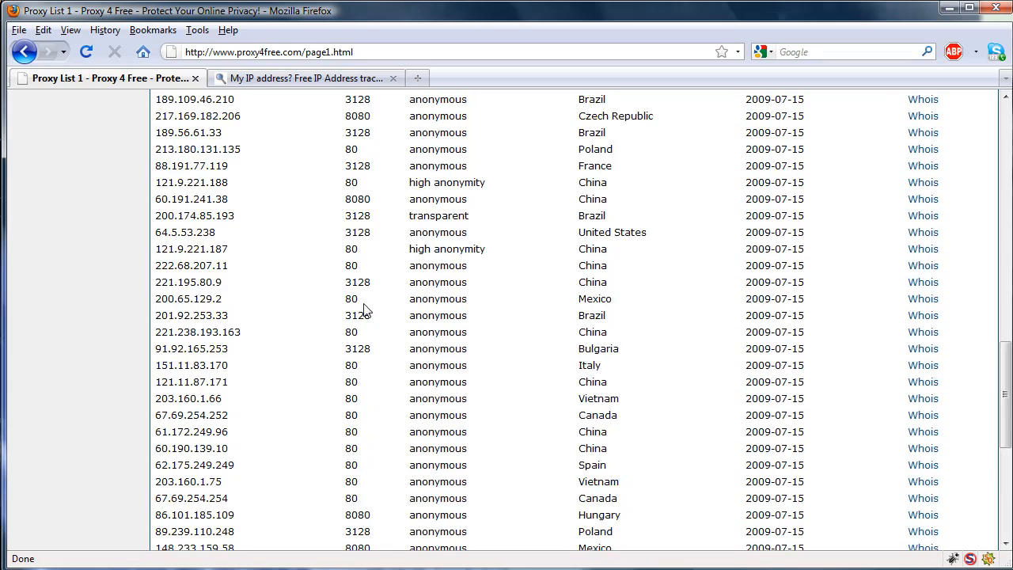
{"action": "scroll", "scroll_direction": "down", "scroll_amount": 3}
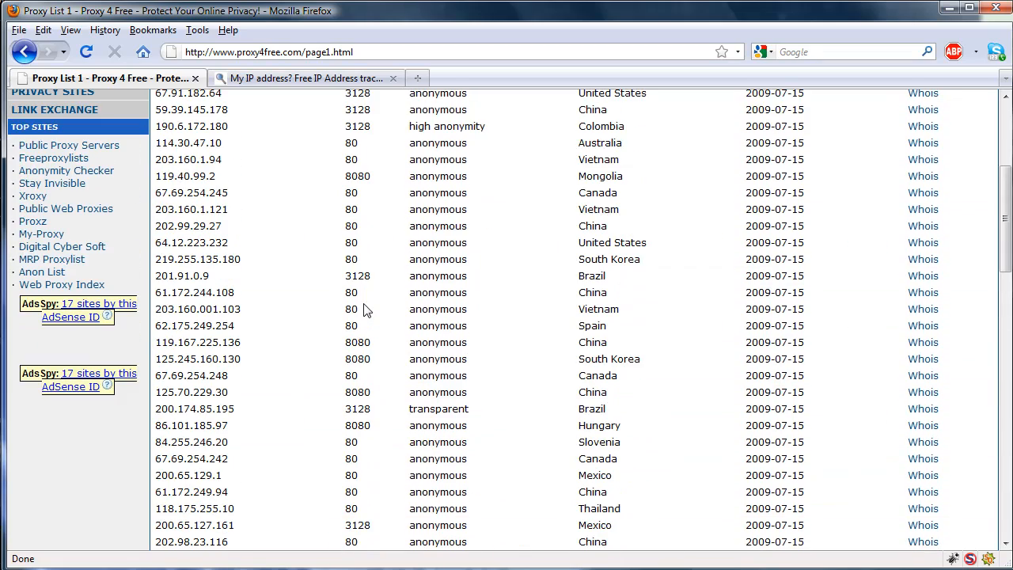